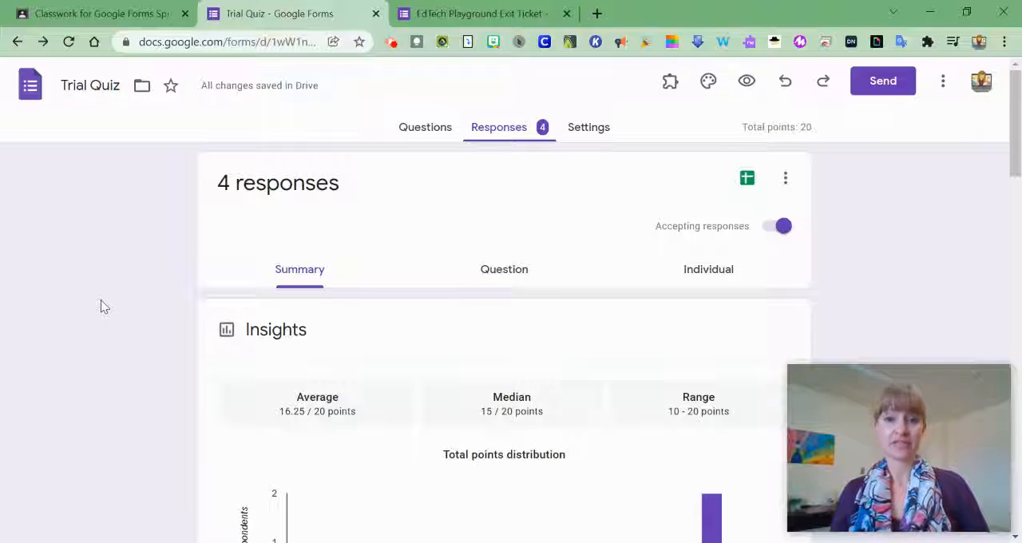
mouse_move(699, 195)
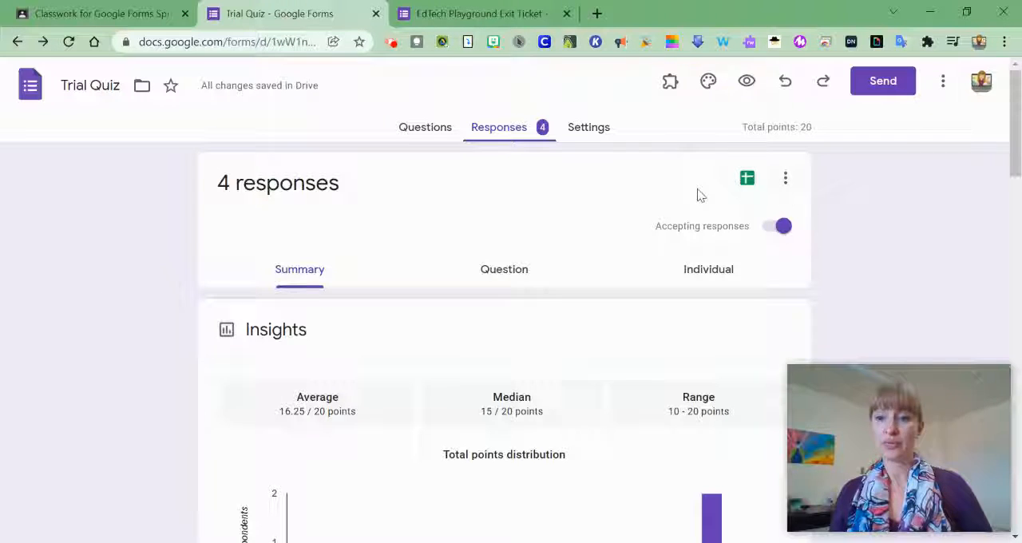
mouse_move(747, 179)
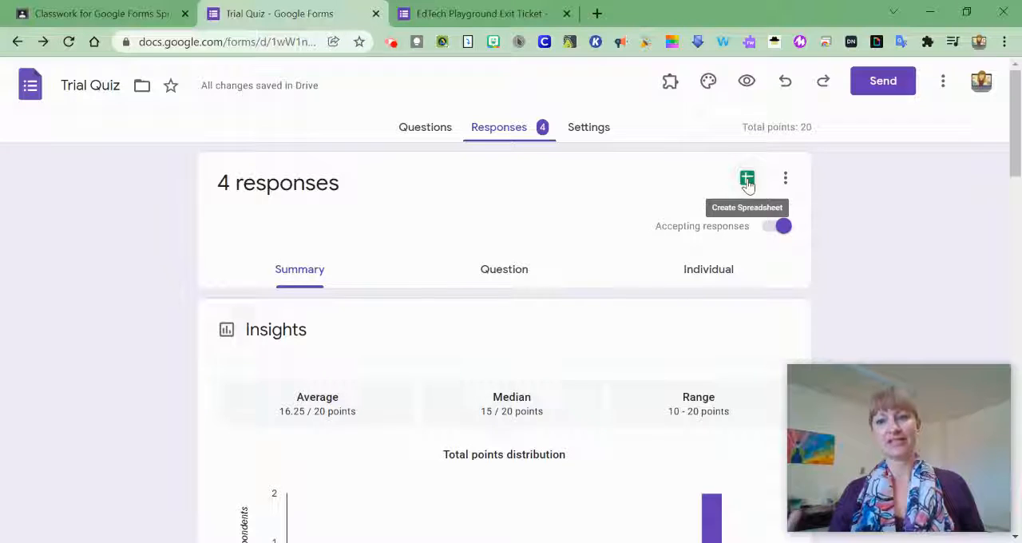
Step: Choose where Trial Quiz responses go, defaulting to a new 'Trial Quiz (Responses)' spreadsheet
left_click(747, 179)
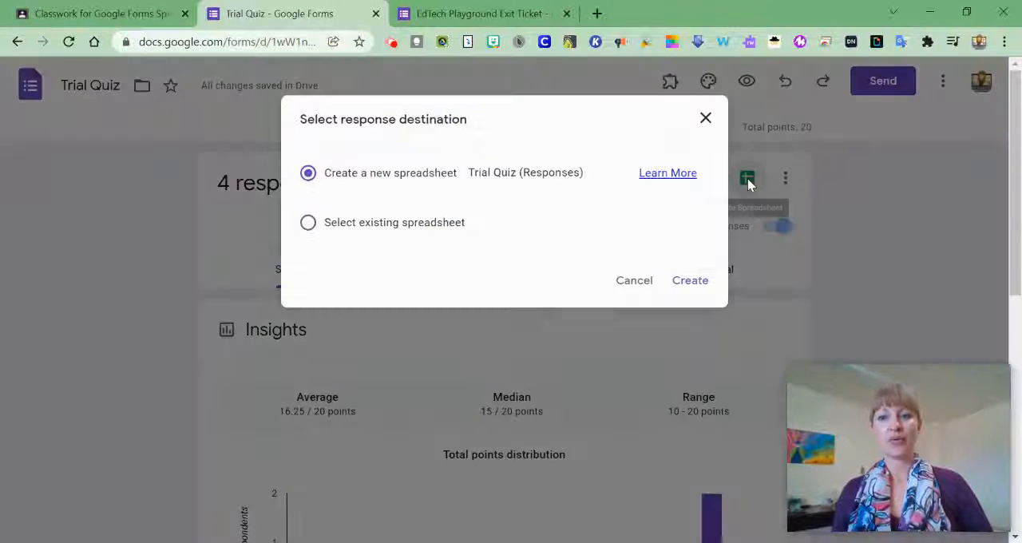
mouse_move(403, 185)
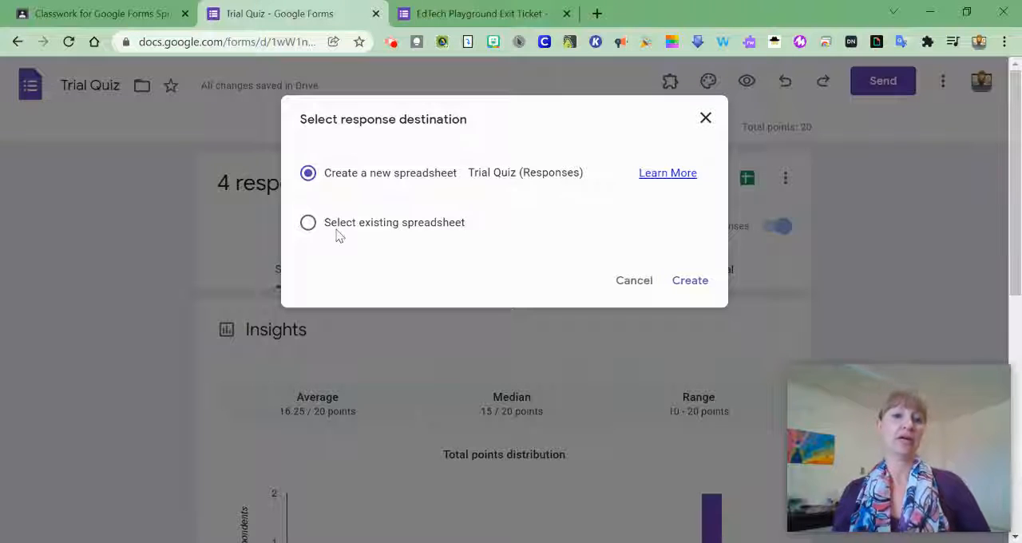
mouse_move(412, 236)
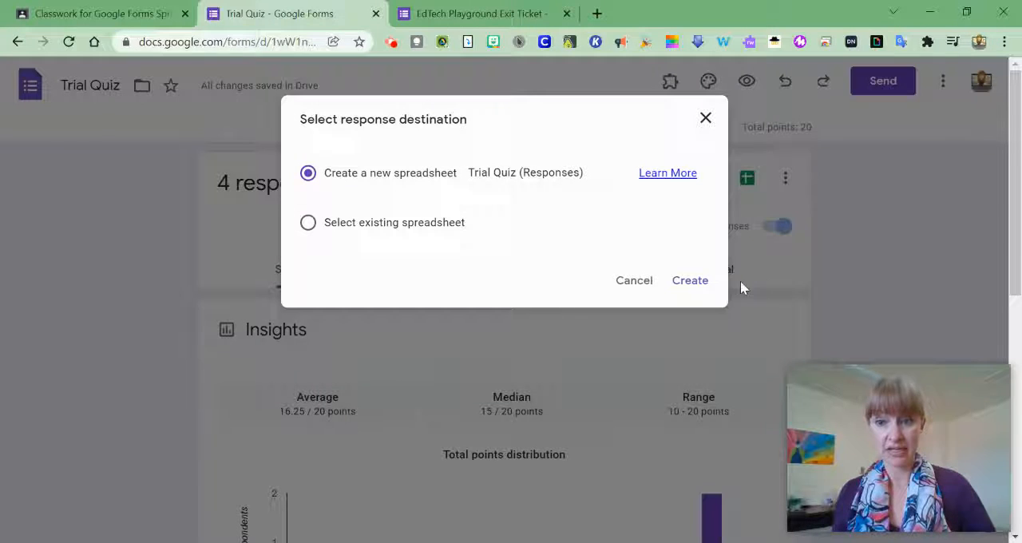
Step: Create the 'Trial Quiz (Responses)' sheet and view its four responses with timestamps, emails, scores and answers
left_click(690, 281)
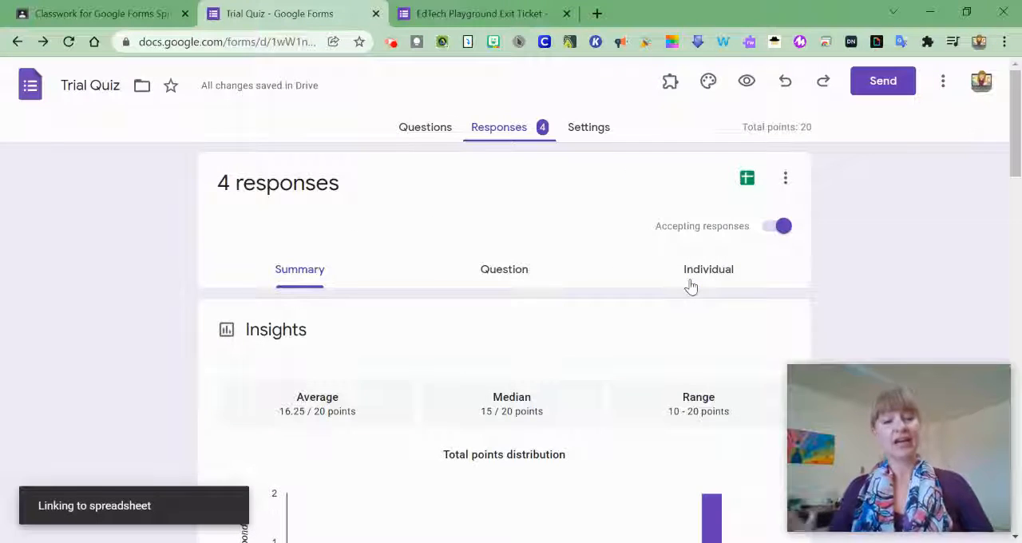
left_click(747, 178)
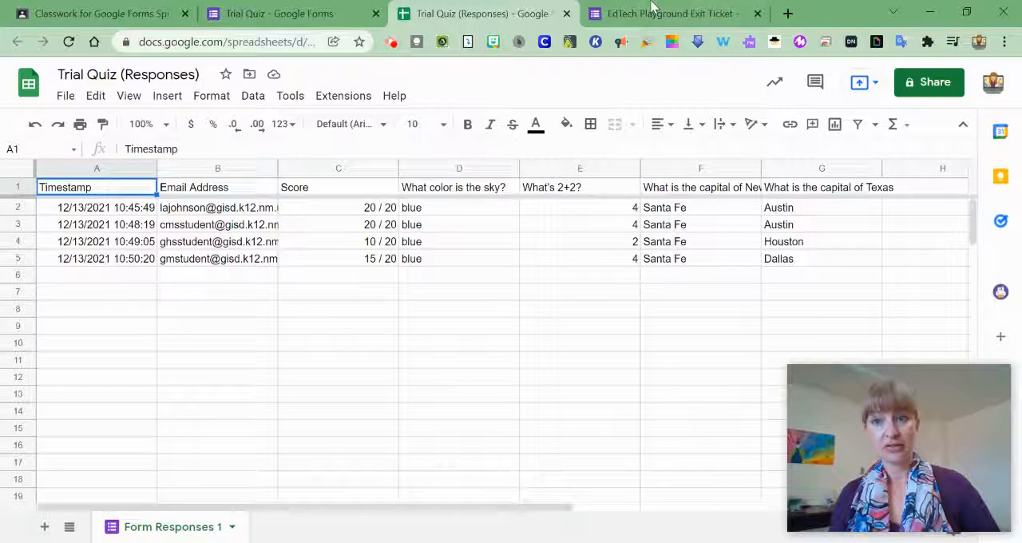
Step: View the 'EdTech Playground Exit Ticket (Responses)' sheet's 123 responses, then return to Trial Quiz
left_click(671, 13)
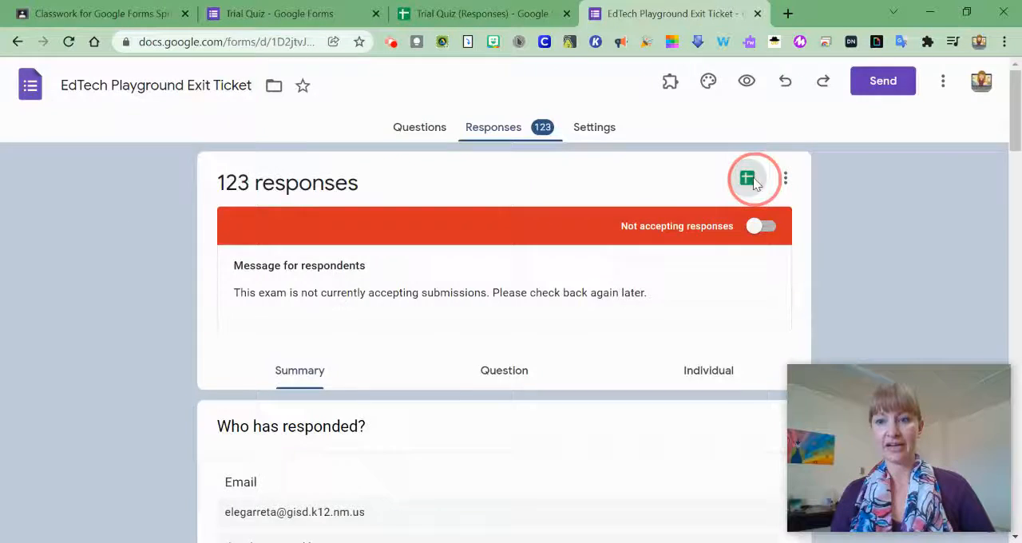
left_click(746, 178)
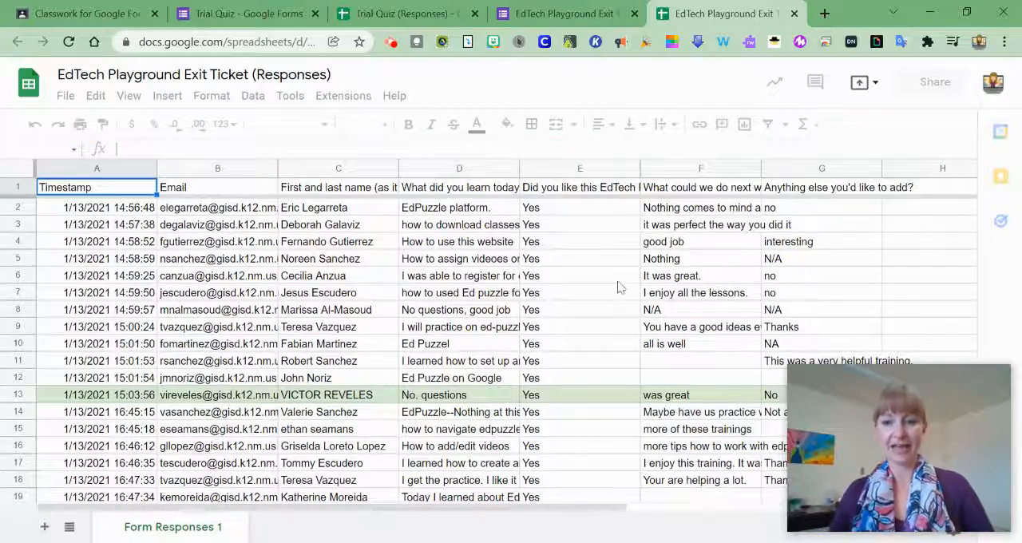
scroll("down", 3)
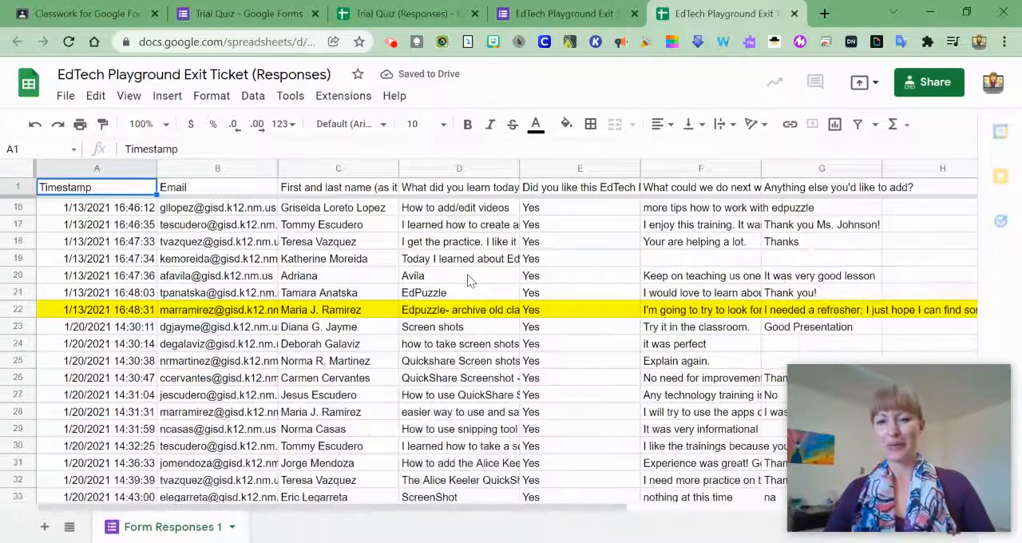
scroll("down", 3)
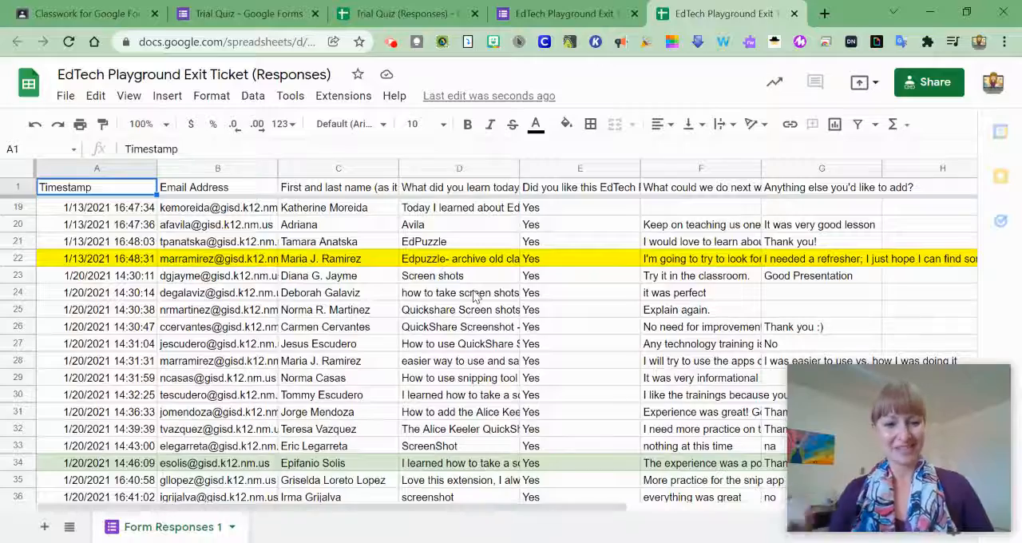
scroll("down", 3)
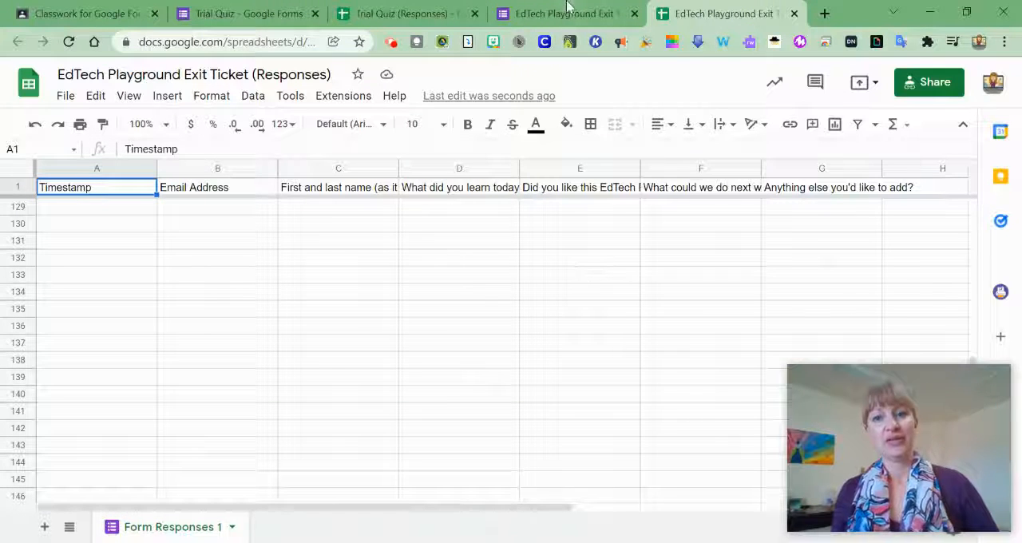
left_click(247, 13)
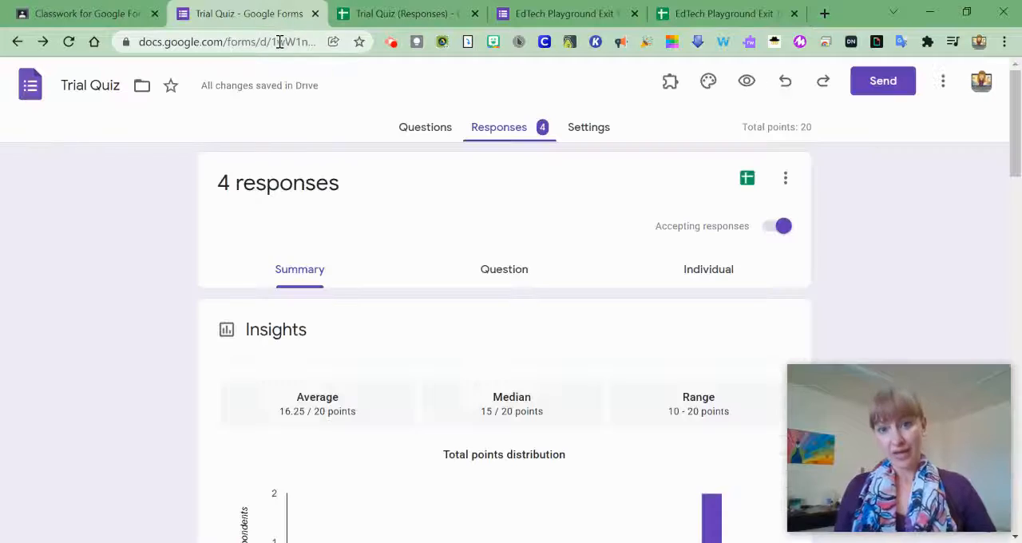